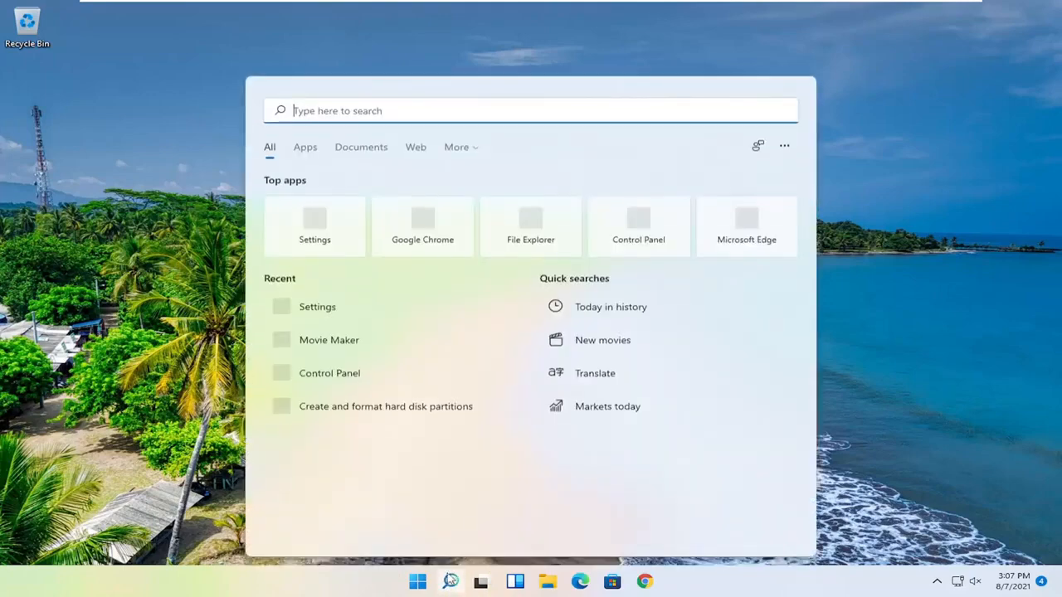
Search Windows for 'regedit' and launch Registry Editor as administrator.
{"action": "type", "text": "regedit"}
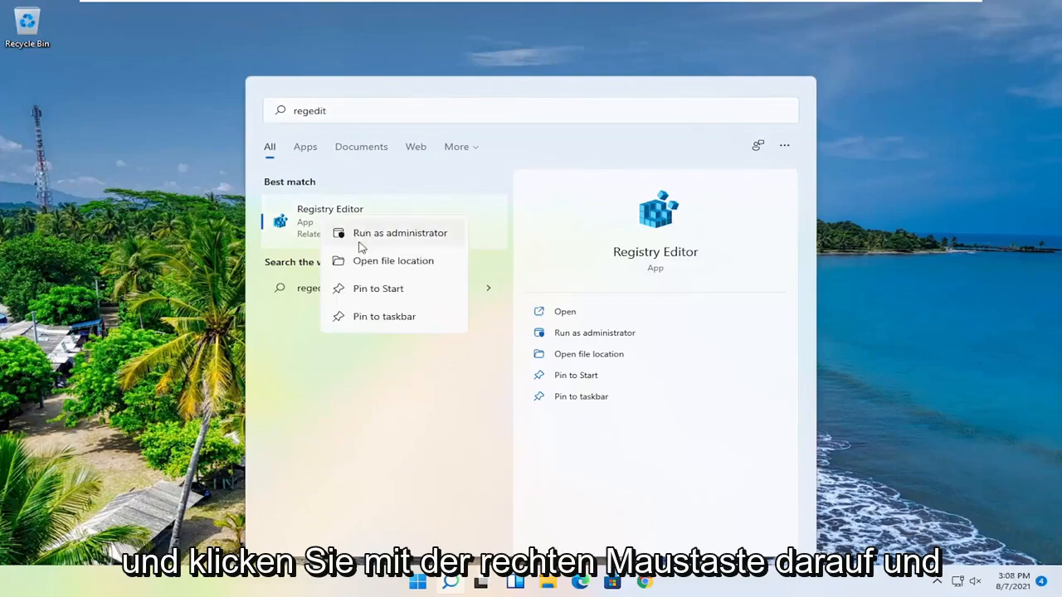
{"action": "left_click", "coordinate": [399, 233]}
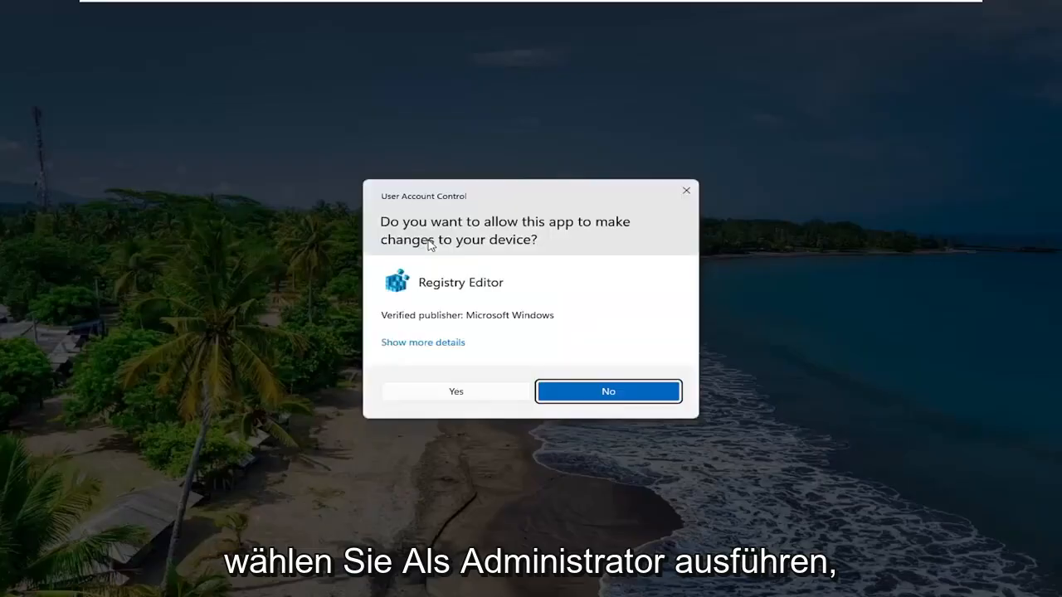
{"action": "mouse_move", "coordinate": [511, 291]}
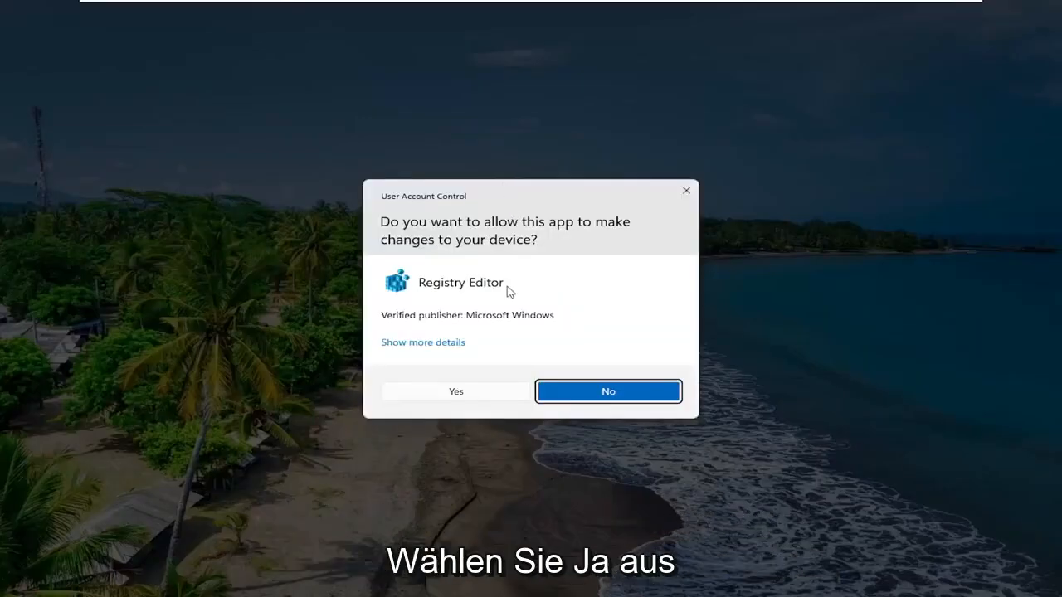
Approve the UAC prompt, then open and close the Export Registry File dialog.
{"action": "left_click", "coordinate": [455, 391]}
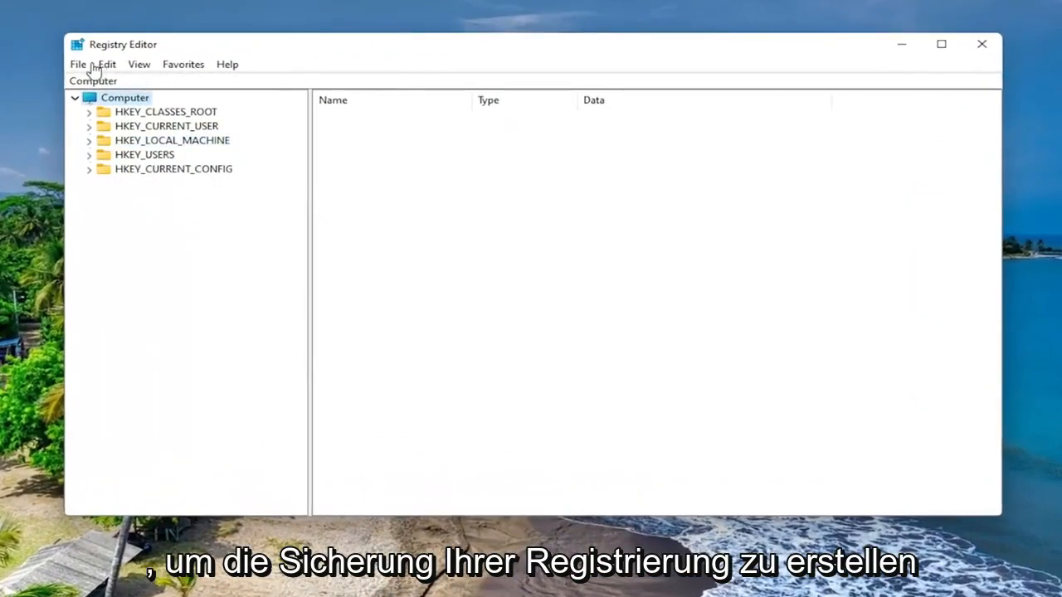
{"action": "left_click", "coordinate": [78, 64]}
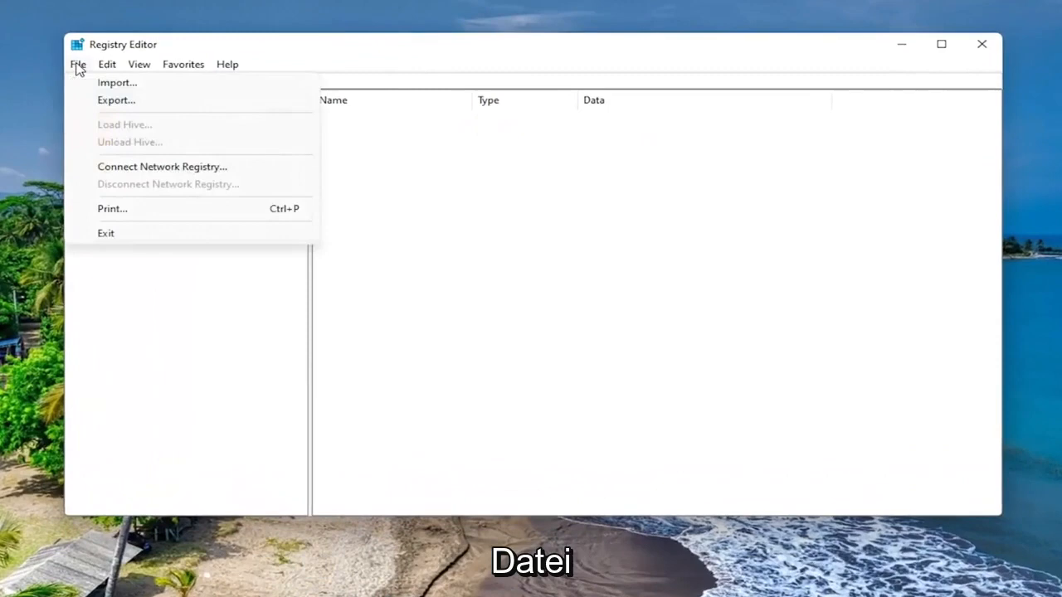
{"action": "left_click", "coordinate": [116, 100]}
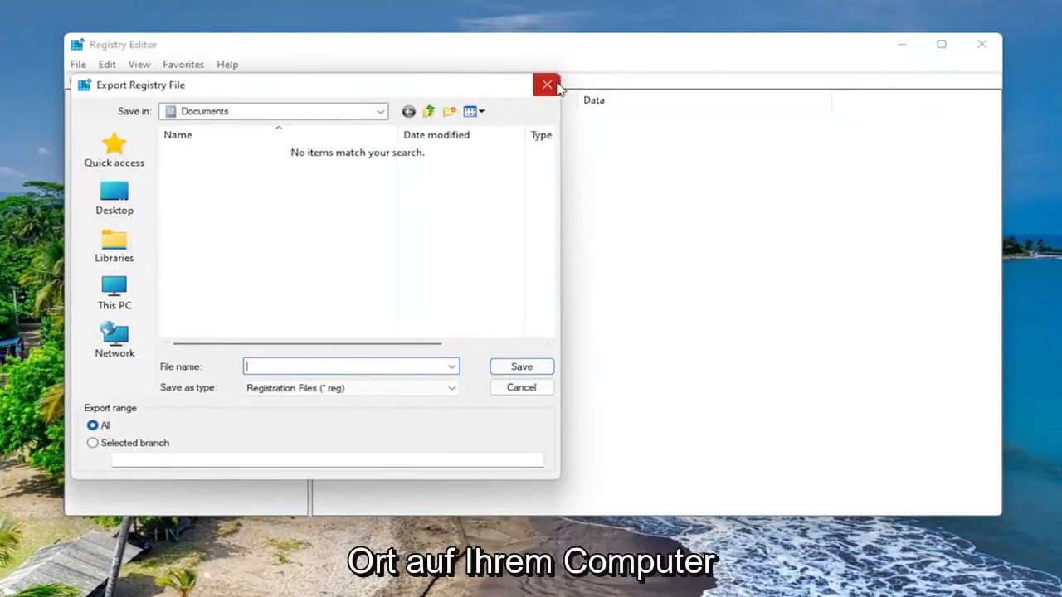
{"action": "left_click", "coordinate": [547, 85]}
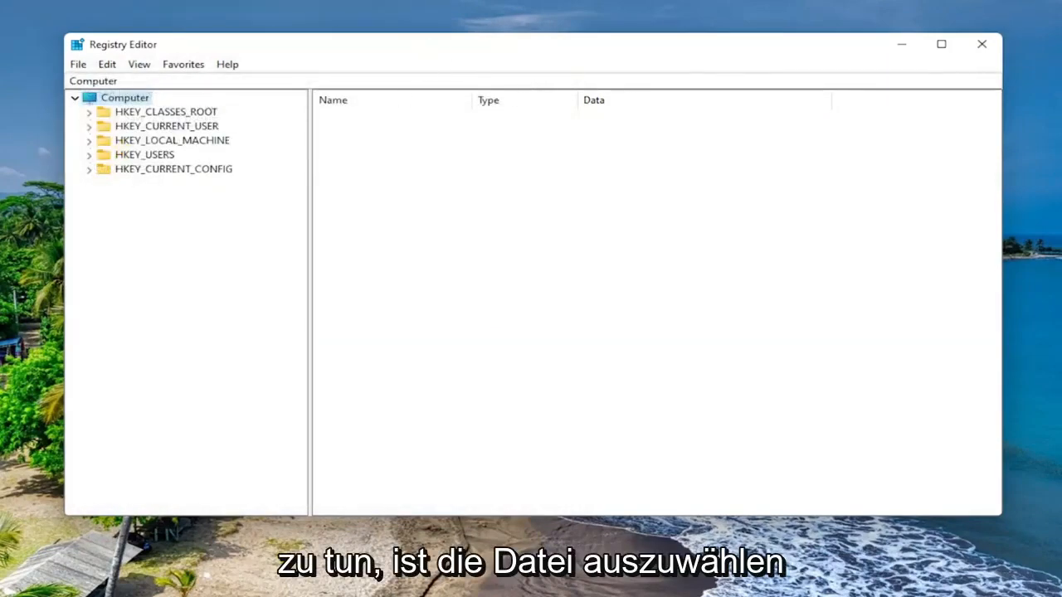
Open the Import Registry File dialog from the File menu, then cancel it.
{"action": "left_click", "coordinate": [77, 64]}
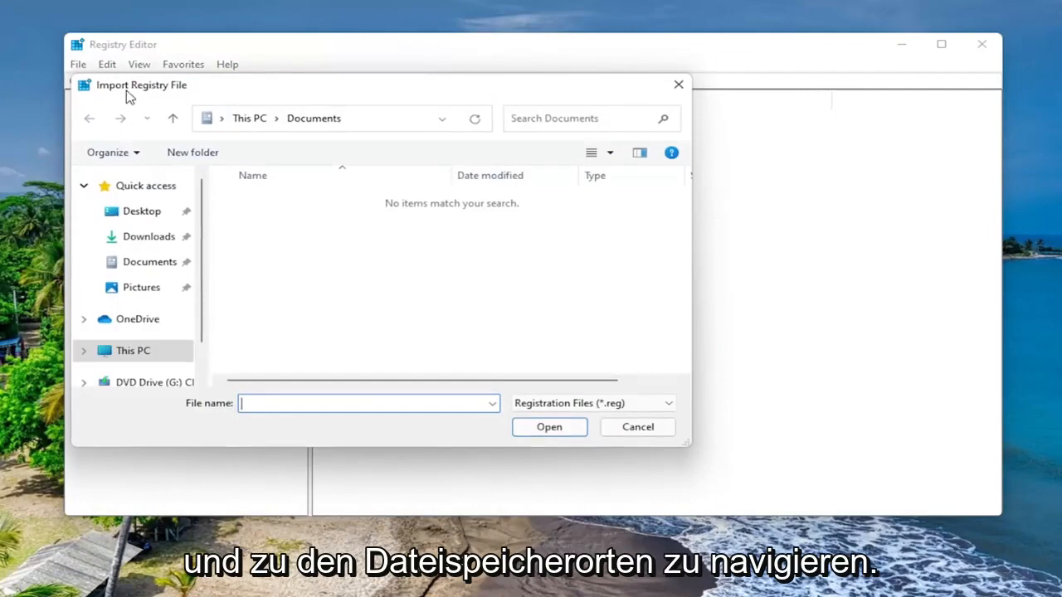
{"action": "mouse_move", "coordinate": [337, 283]}
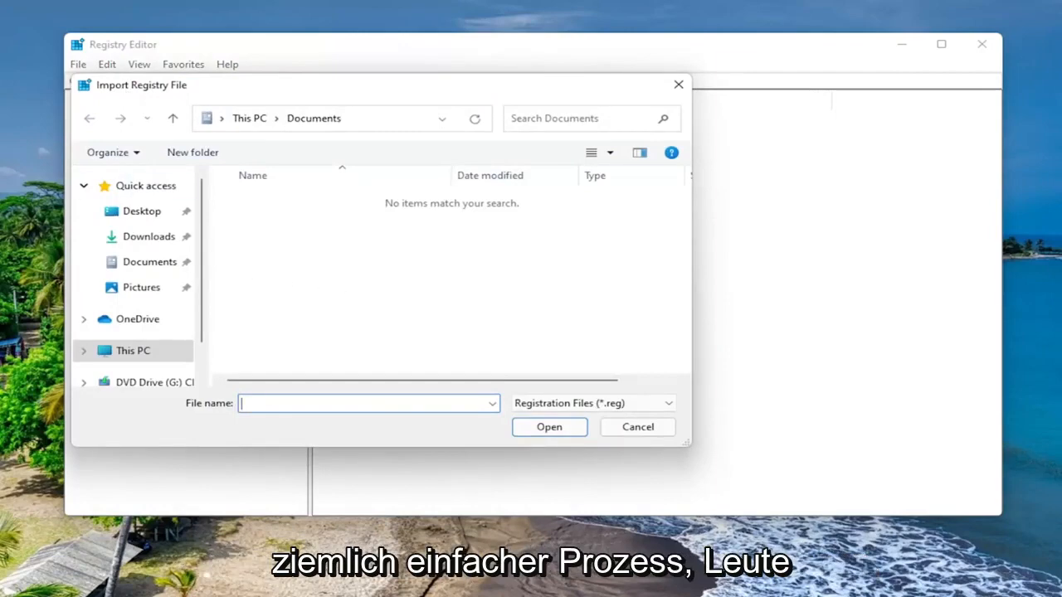
{"action": "mouse_move", "coordinate": [660, 468]}
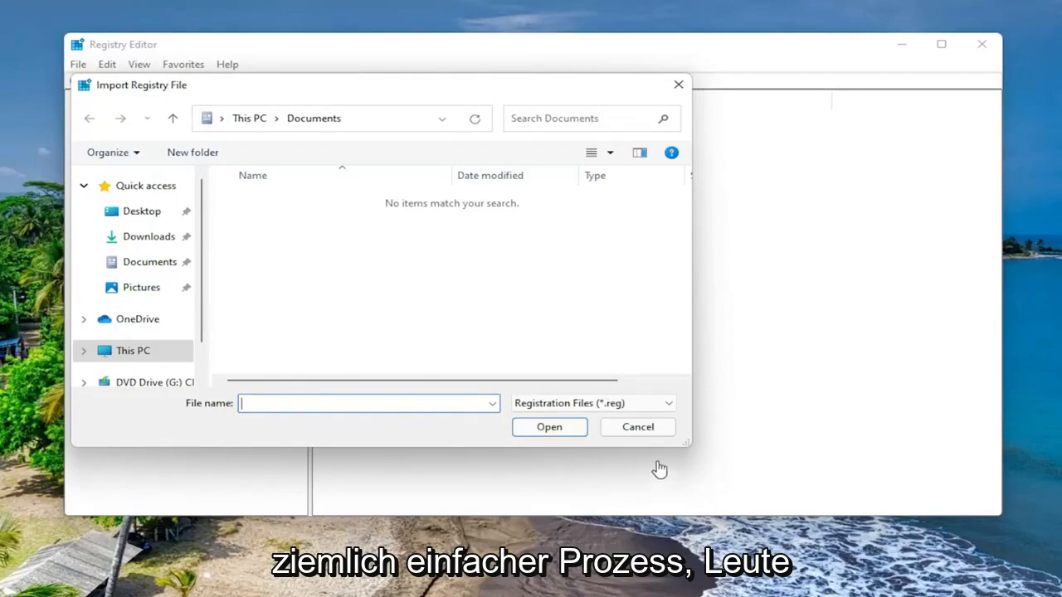
{"action": "left_click", "coordinate": [638, 427]}
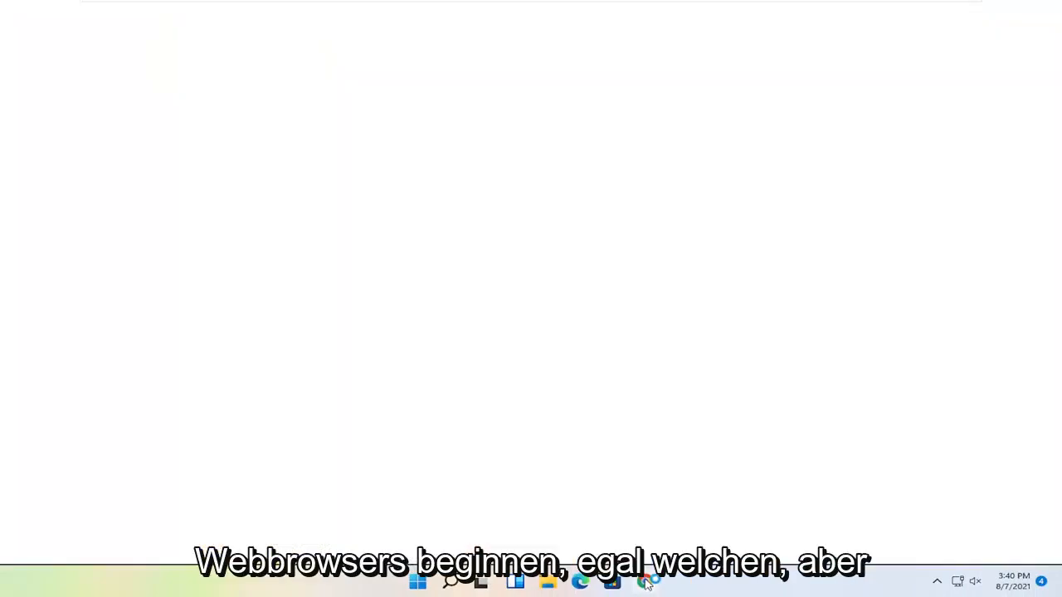
Search Chrome for 'regsofts registry repair'.
{"action": "left_click", "coordinate": [644, 582]}
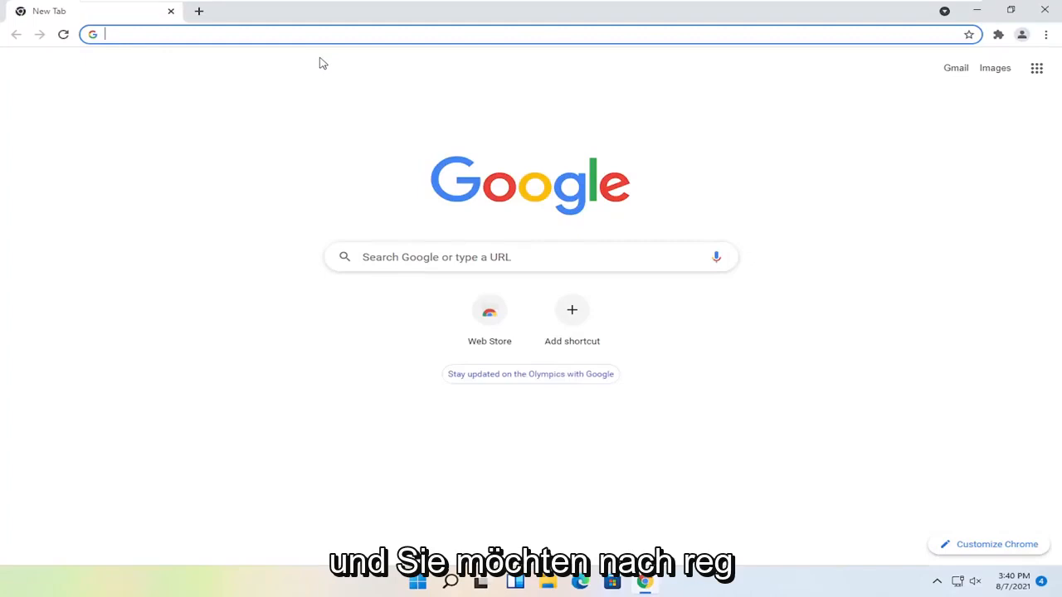
{"action": "type", "text": "reg"}
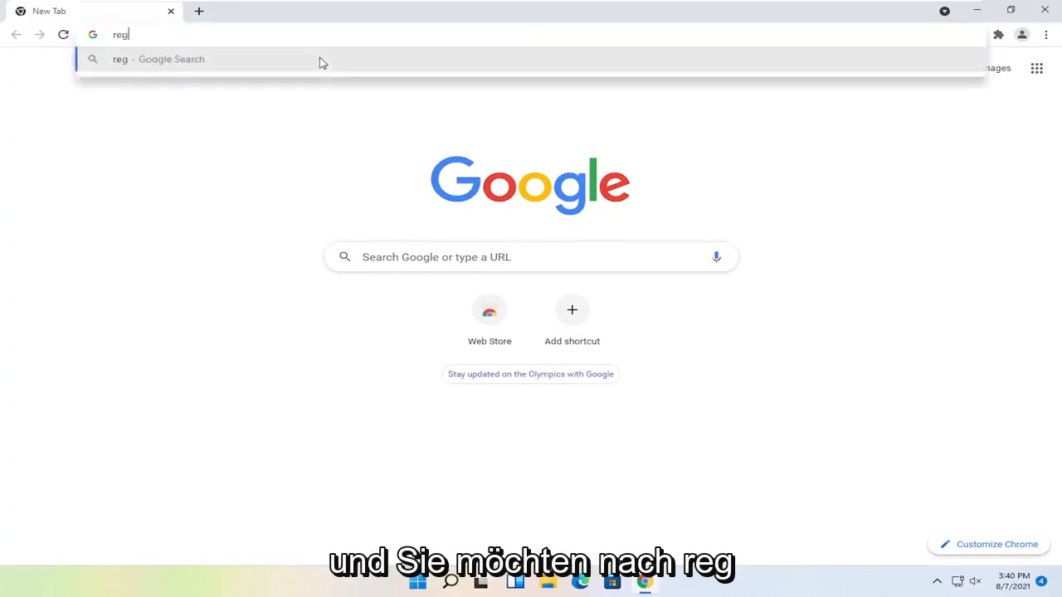
{"action": "type", "text": "sof"}
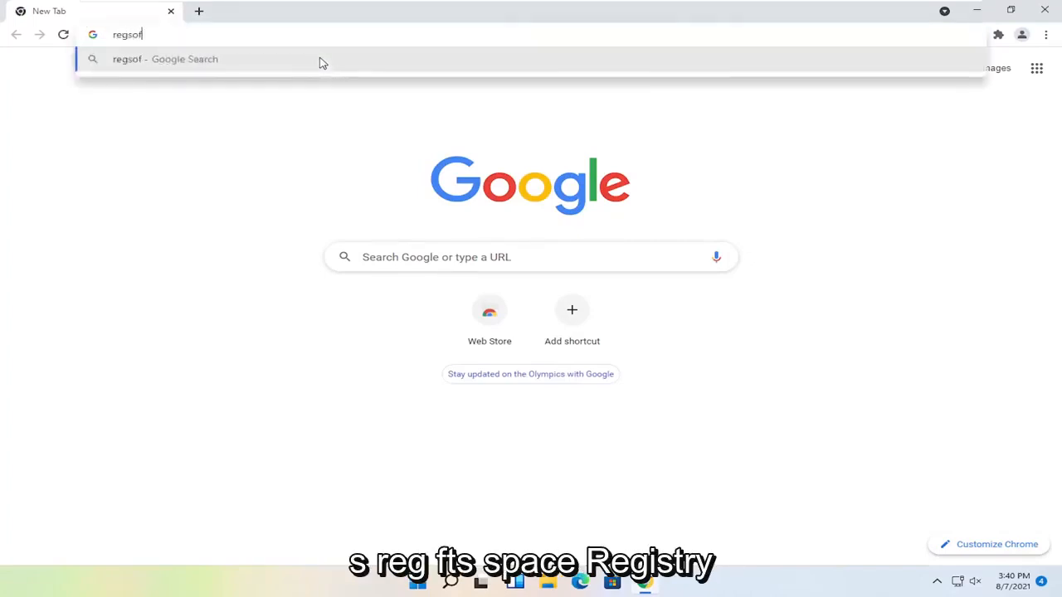
{"action": "type", "text": "ts regis"}
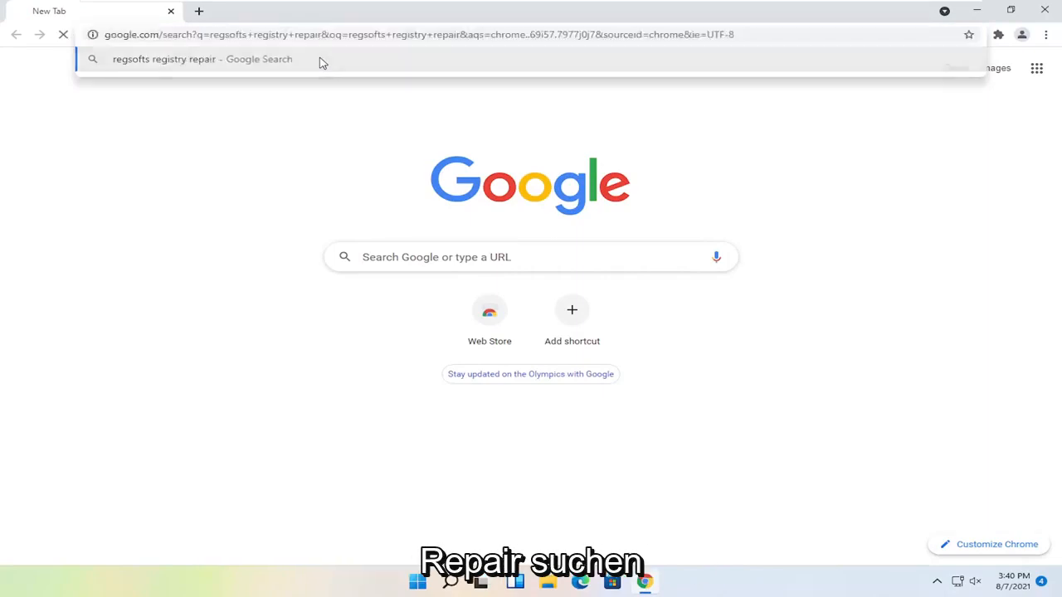
{"action": "left_click", "coordinate": [203, 59]}
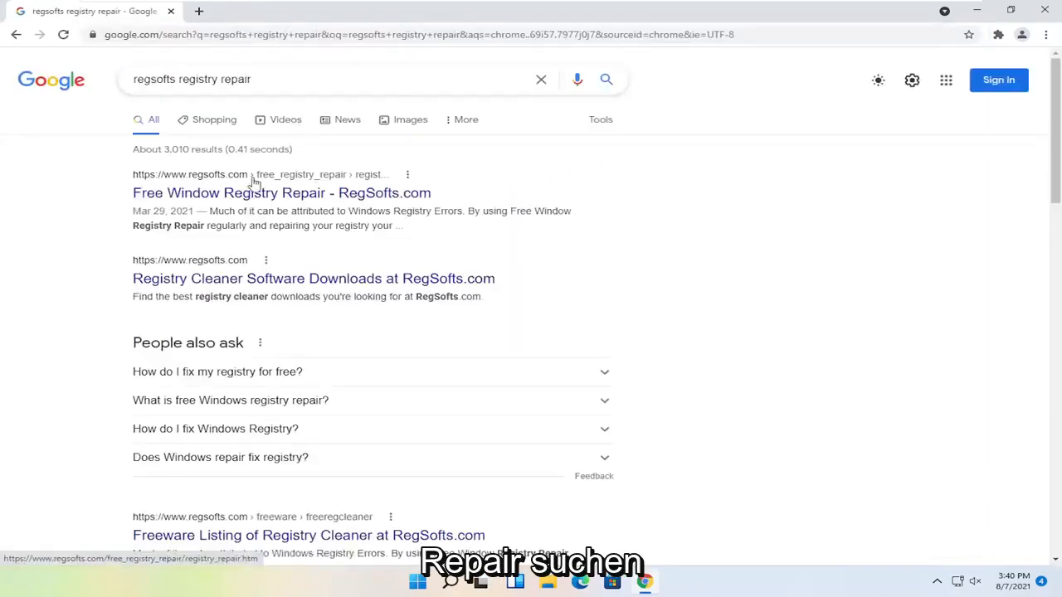
Open the RegSofts Free Window Registry Repair 4.3 page and download its installer.
{"action": "left_click", "coordinate": [282, 193]}
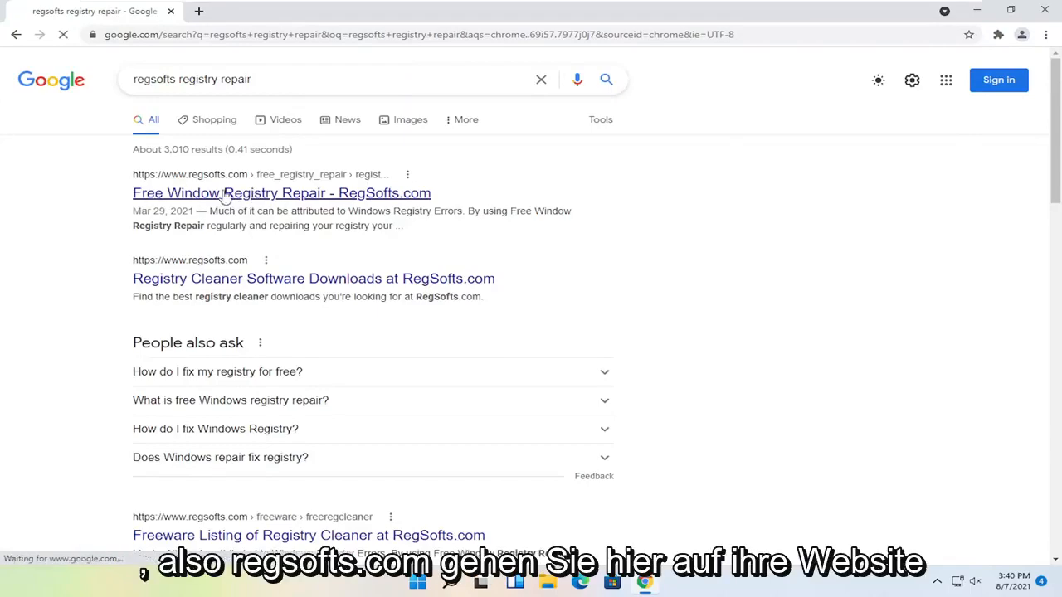
{"action": "left_click", "coordinate": [281, 192]}
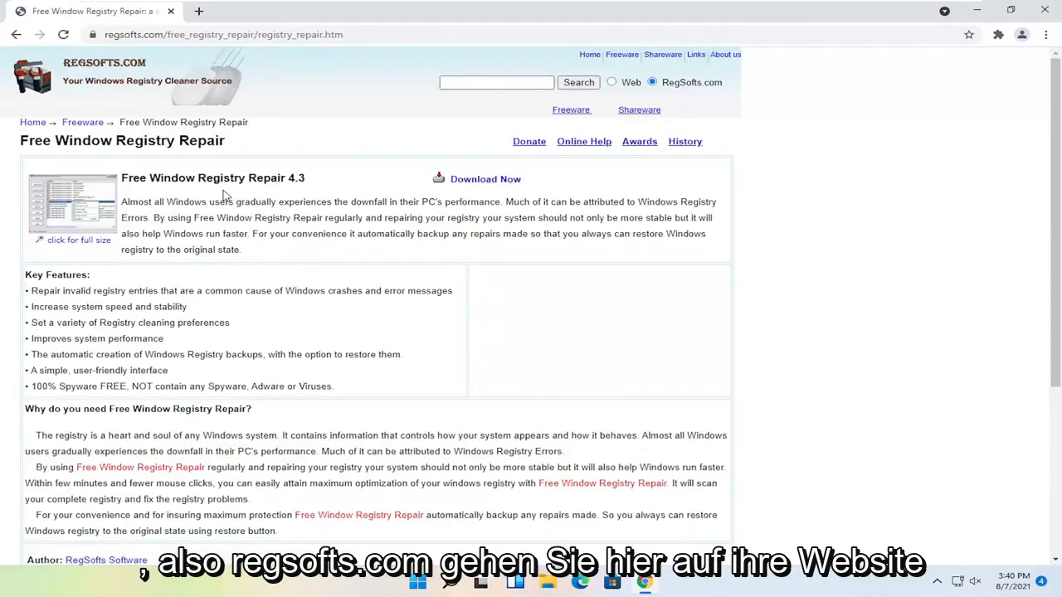
{"action": "mouse_move", "coordinate": [485, 179]}
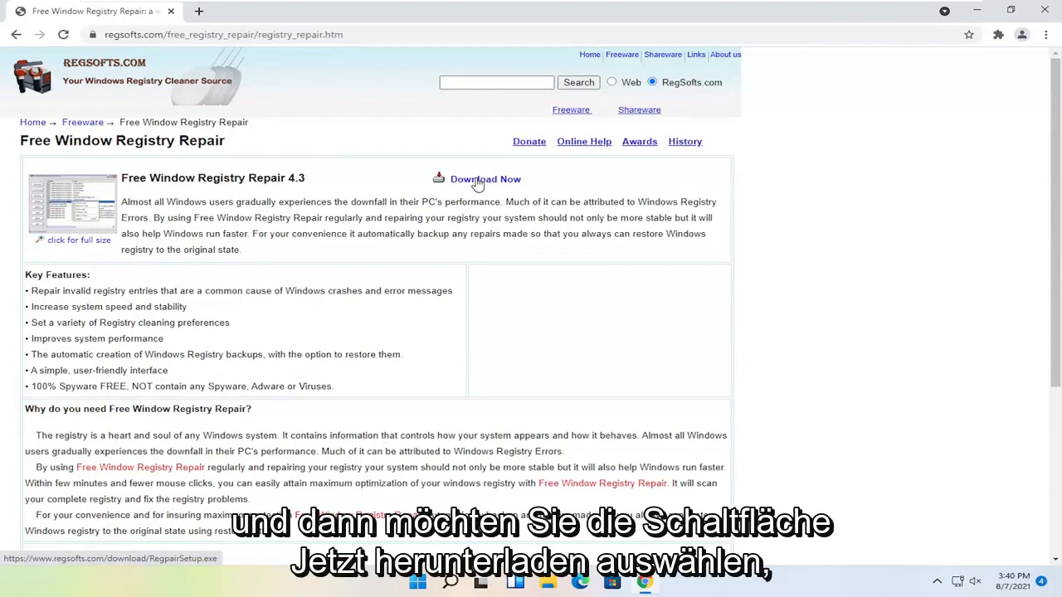
{"action": "left_click", "coordinate": [485, 179]}
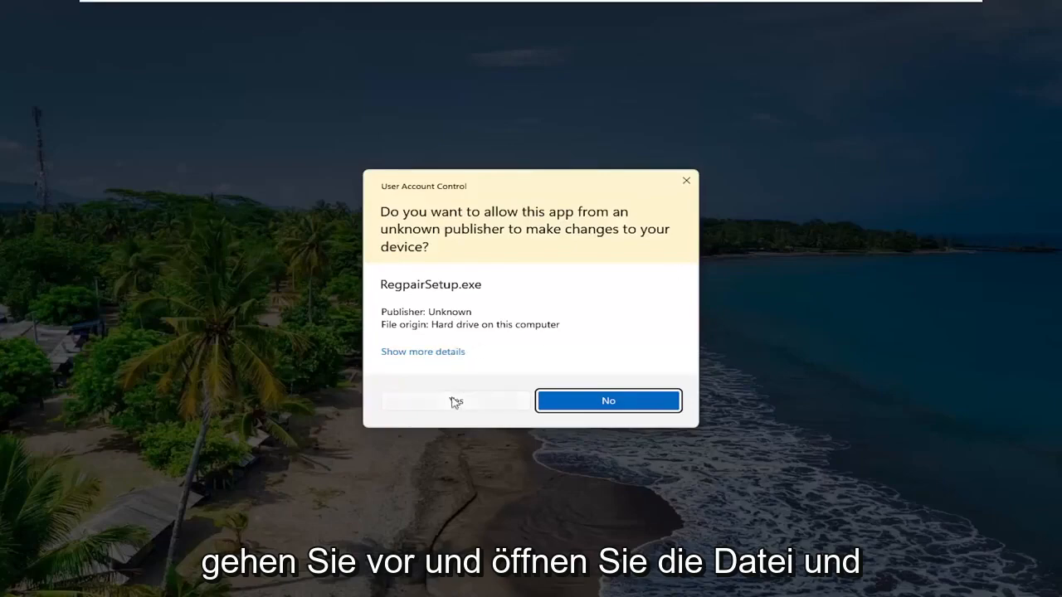
Approve UAC, accept default folder and program group, install, and launch Free Window Registry Repair.
{"action": "left_click", "coordinate": [454, 401]}
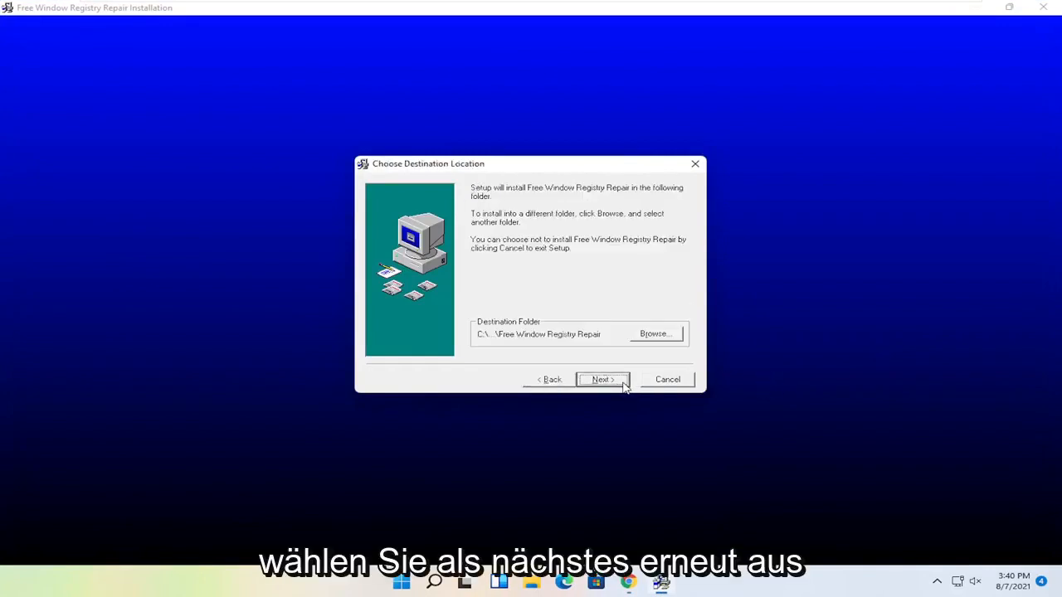
{"action": "left_click", "coordinate": [602, 379]}
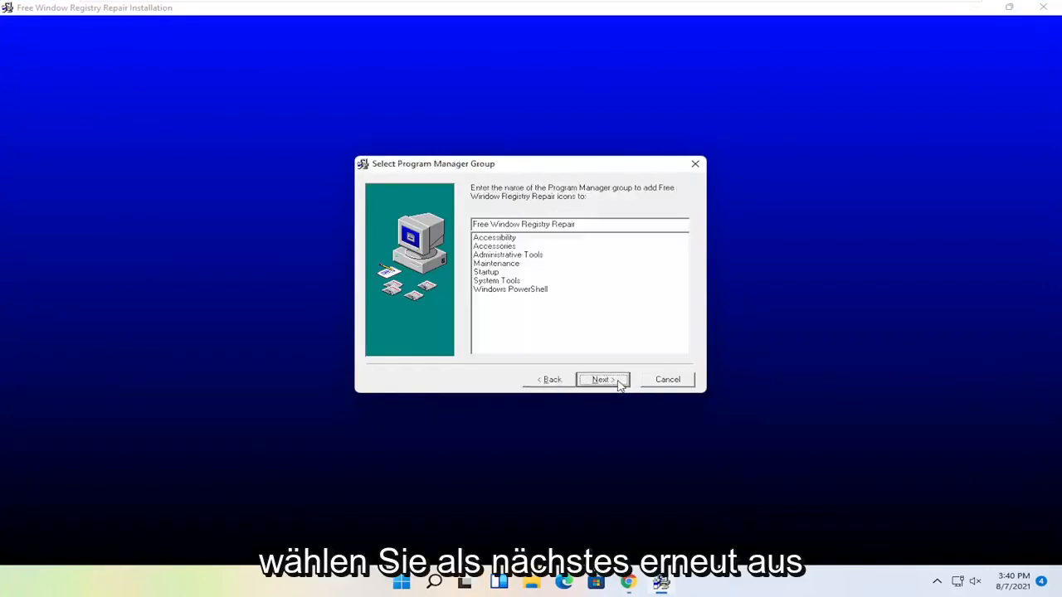
{"action": "left_click", "coordinate": [601, 379]}
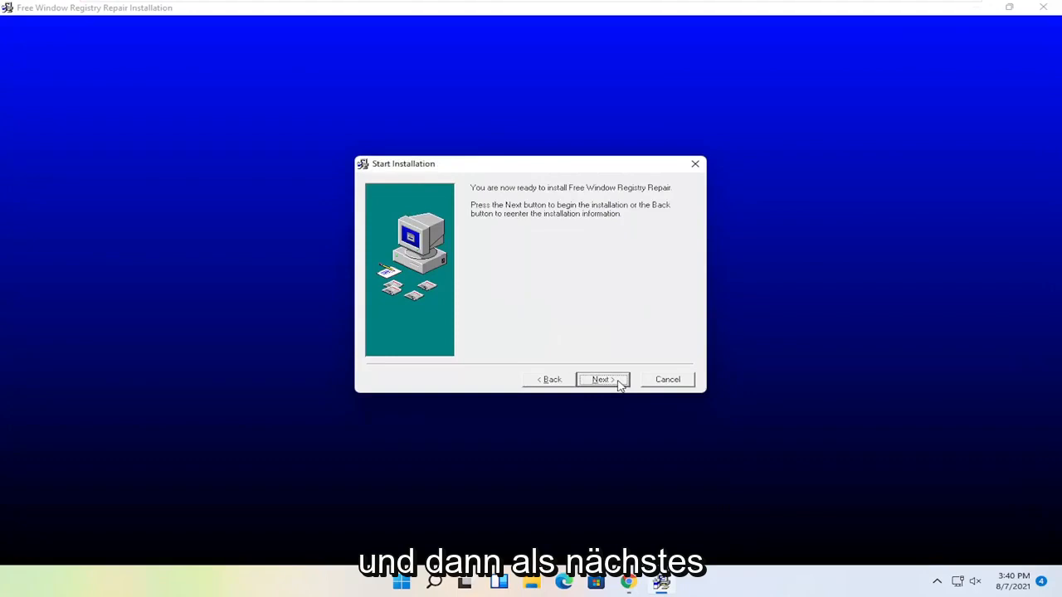
{"action": "left_click", "coordinate": [600, 379]}
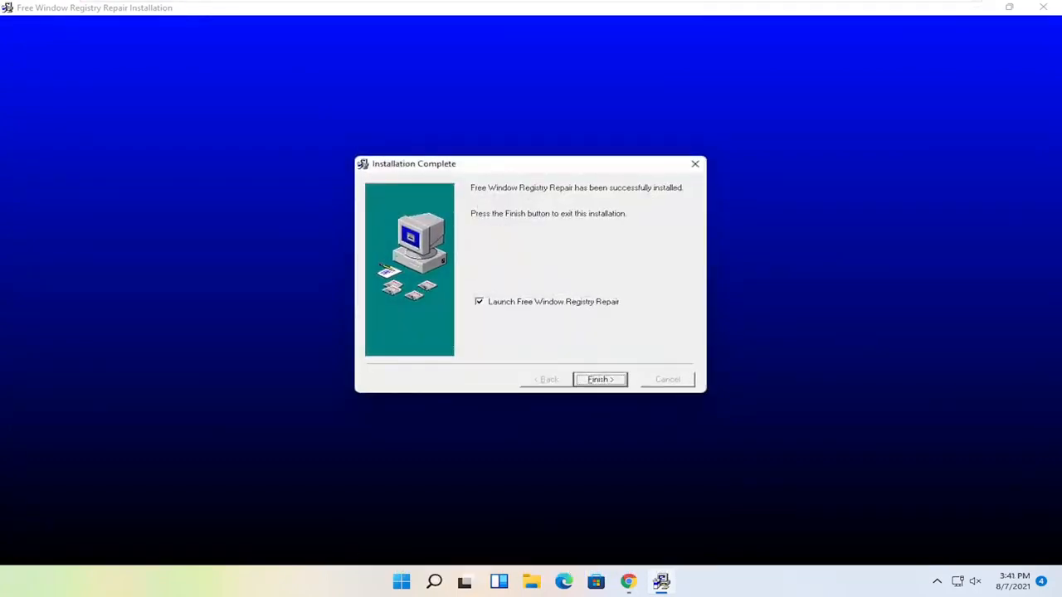
{"action": "mouse_move", "coordinate": [659, 379]}
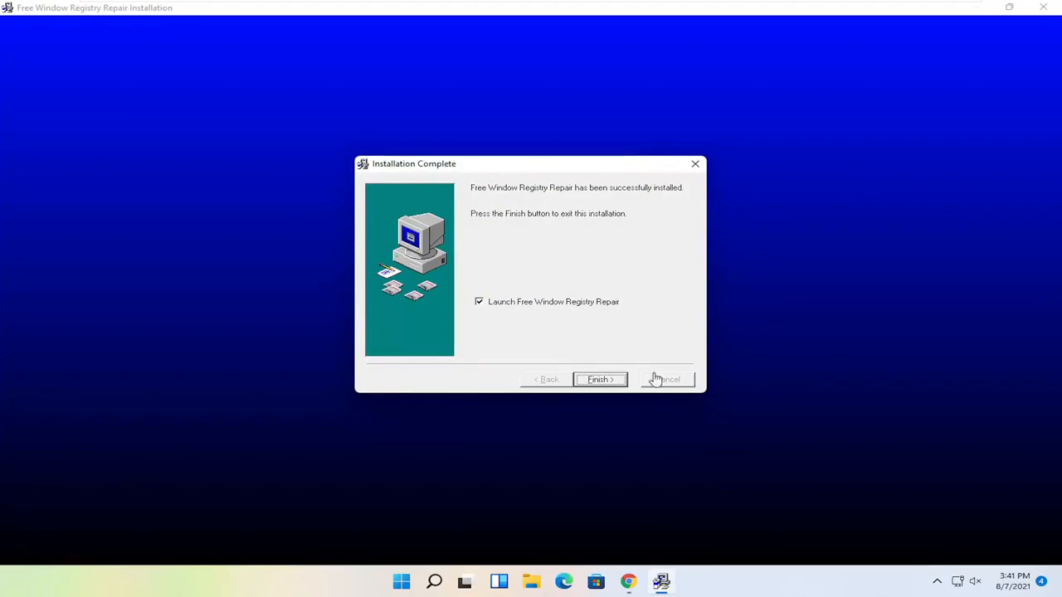
{"action": "left_click", "coordinate": [599, 379]}
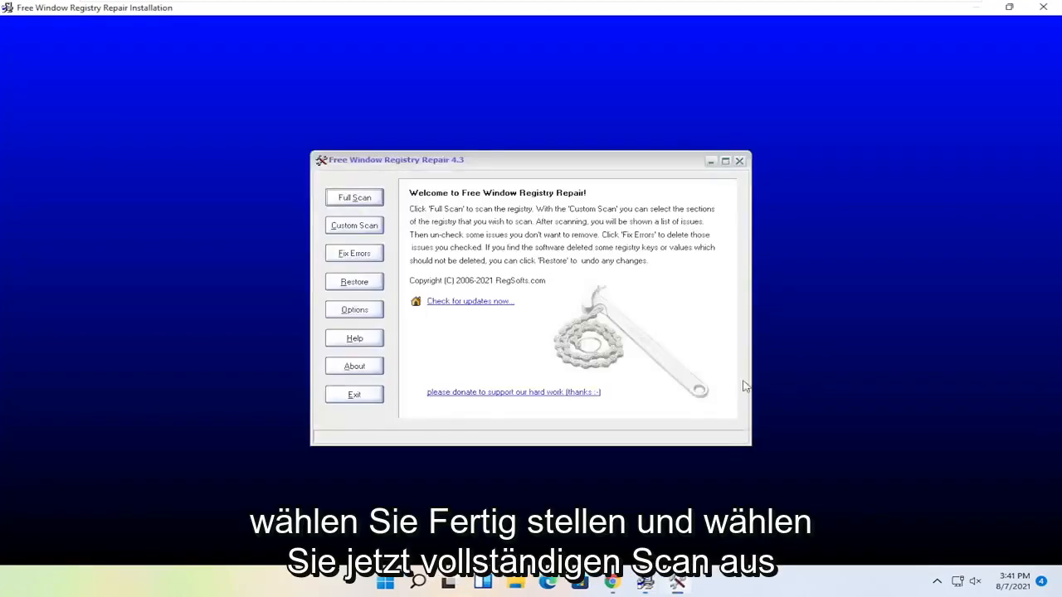
Run a Full Scan, which finds 130 non-existent file or folder errors.
{"action": "left_click", "coordinate": [354, 198]}
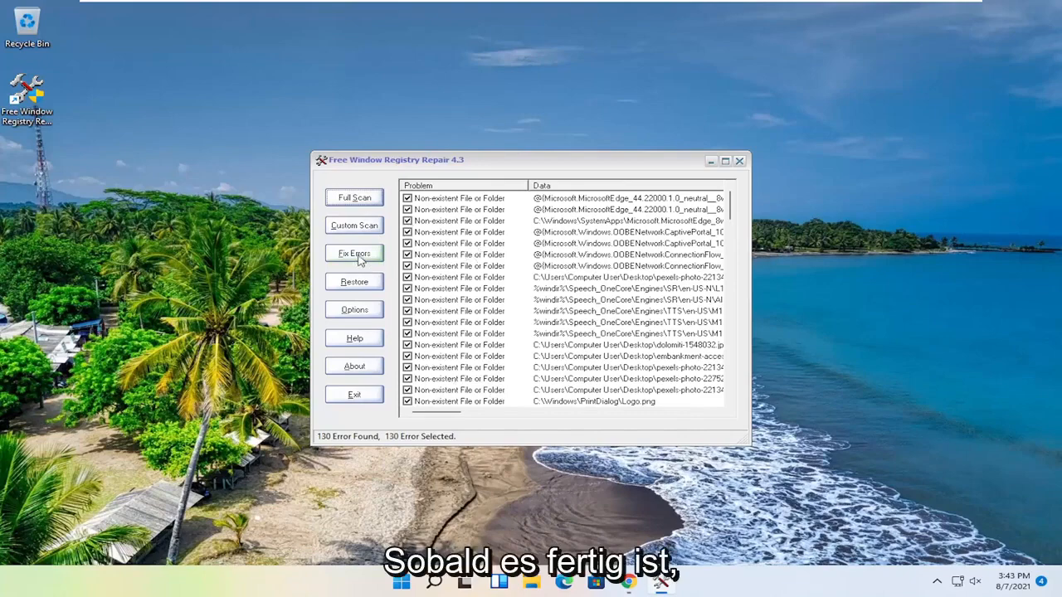
Fix all 130 registry errors, then open the Start button's power user menu.
{"action": "left_click", "coordinate": [354, 253]}
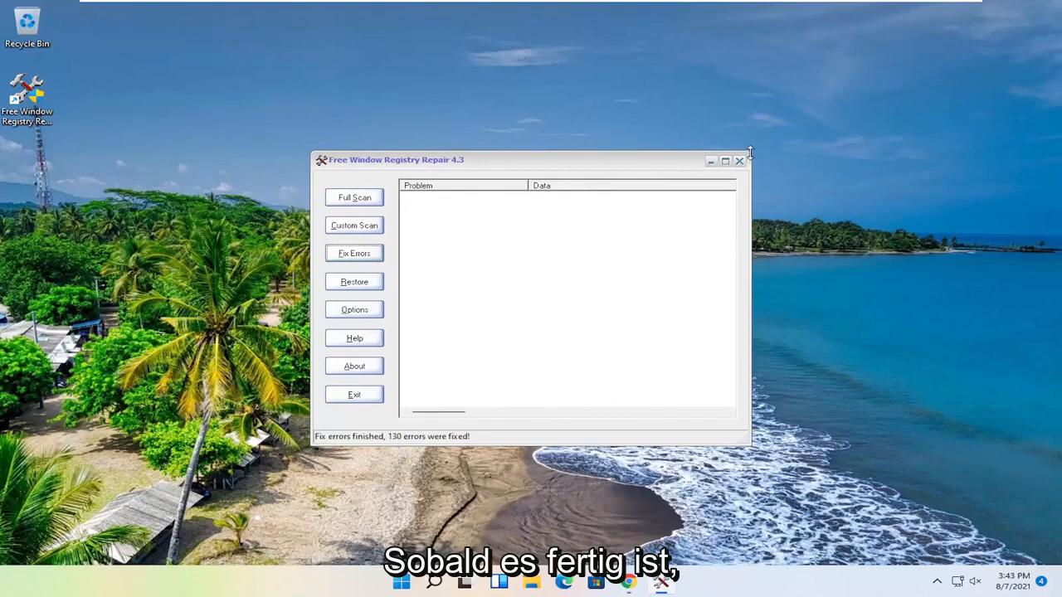
{"action": "right_click", "coordinate": [402, 581]}
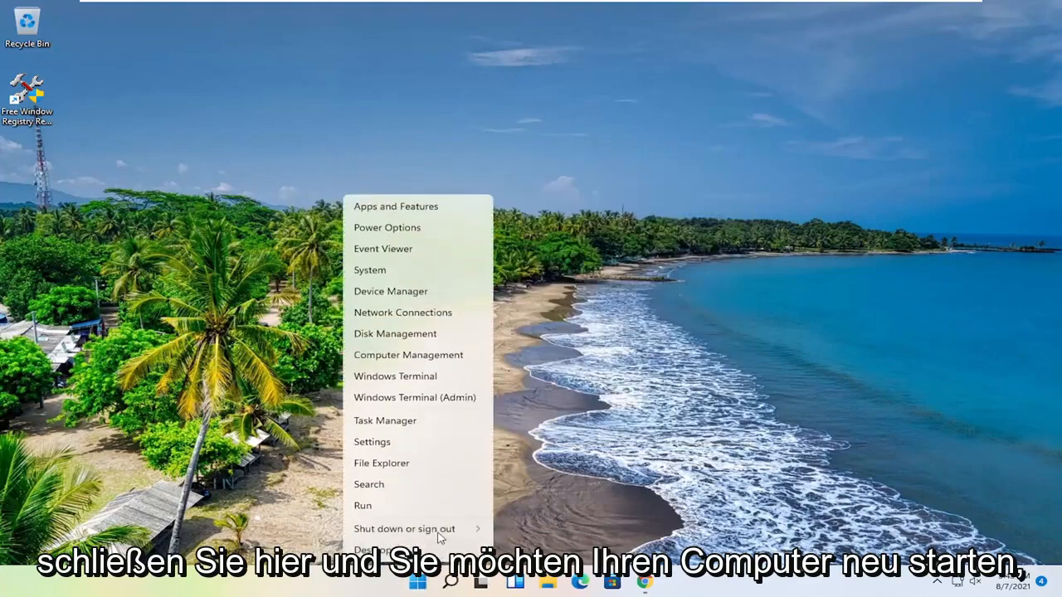